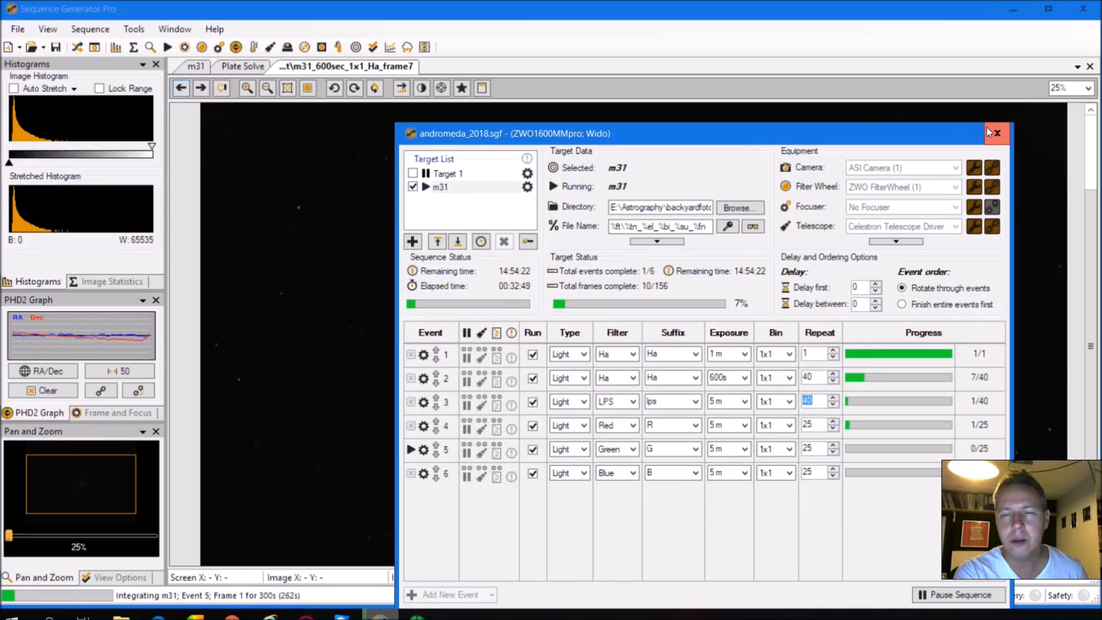
Close the sequence window to view the H-alpha sub-frame of M31, then step to the next frame
left_click(996, 133)
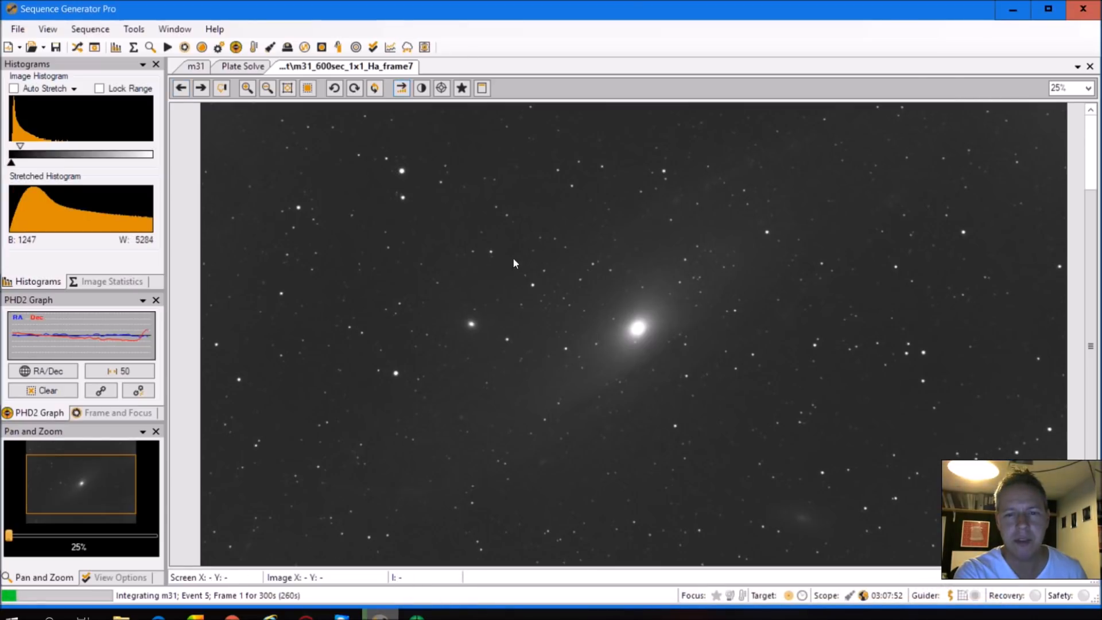
mouse_move(463, 449)
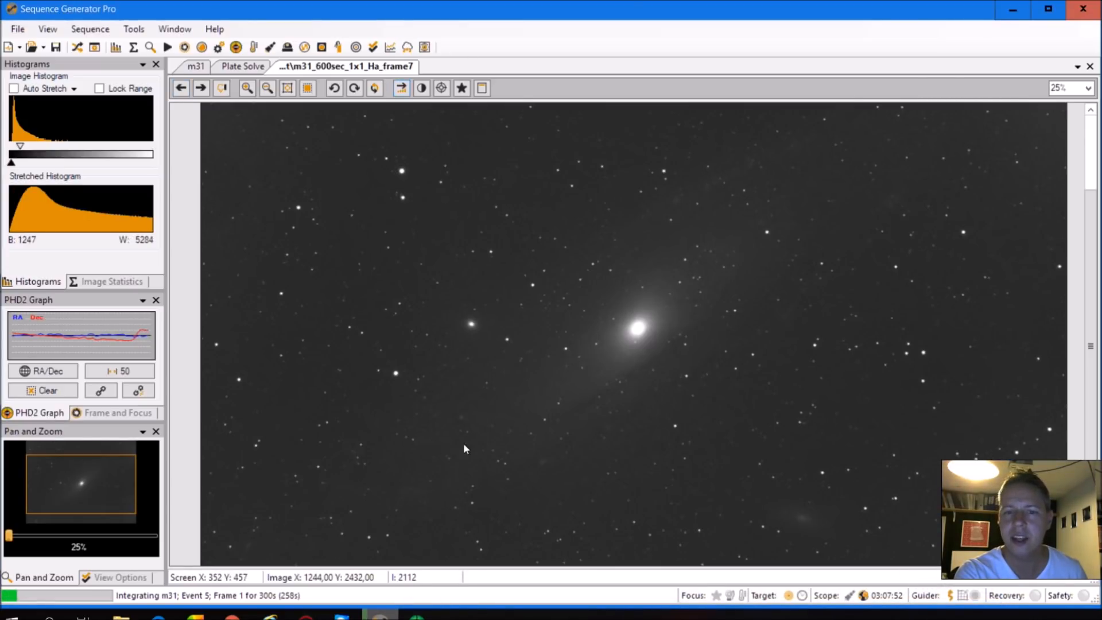
mouse_move(555, 273)
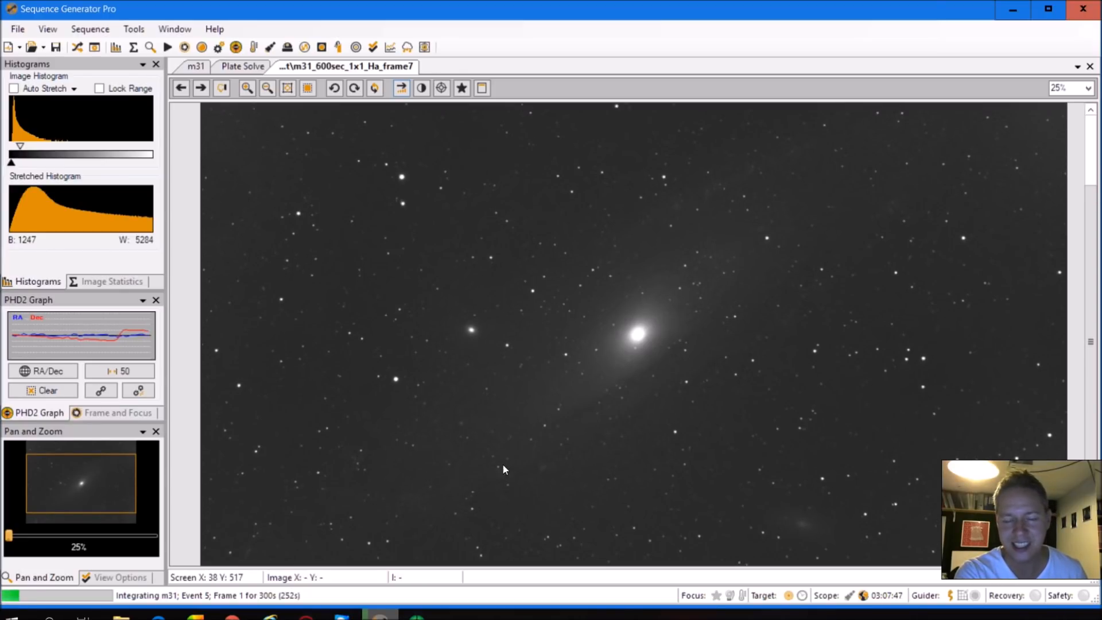
mouse_move(882, 228)
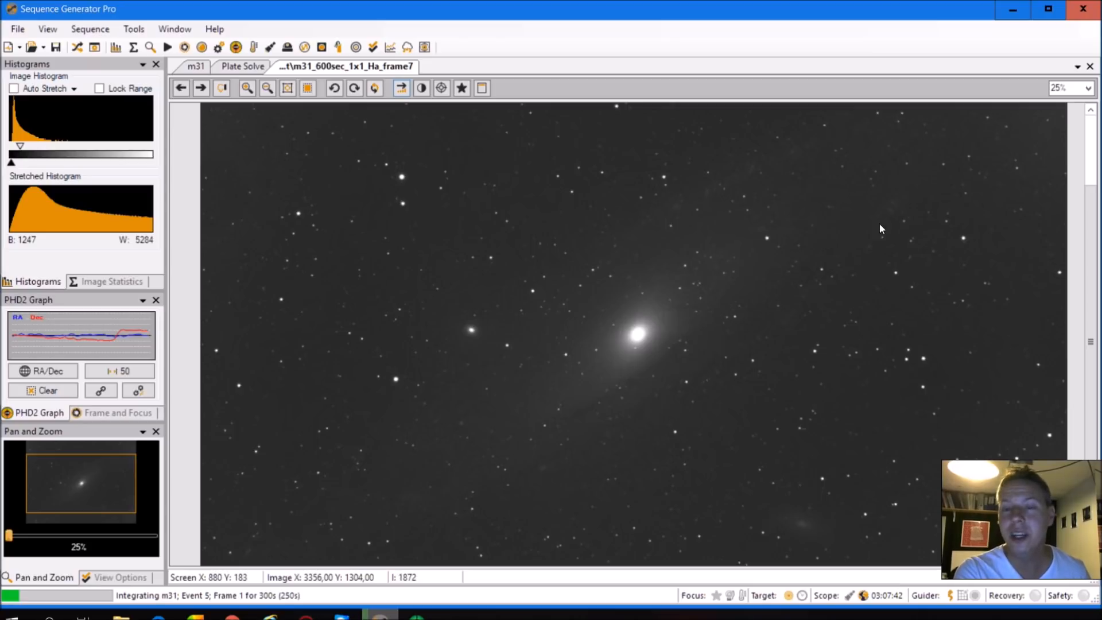
mouse_move(616, 392)
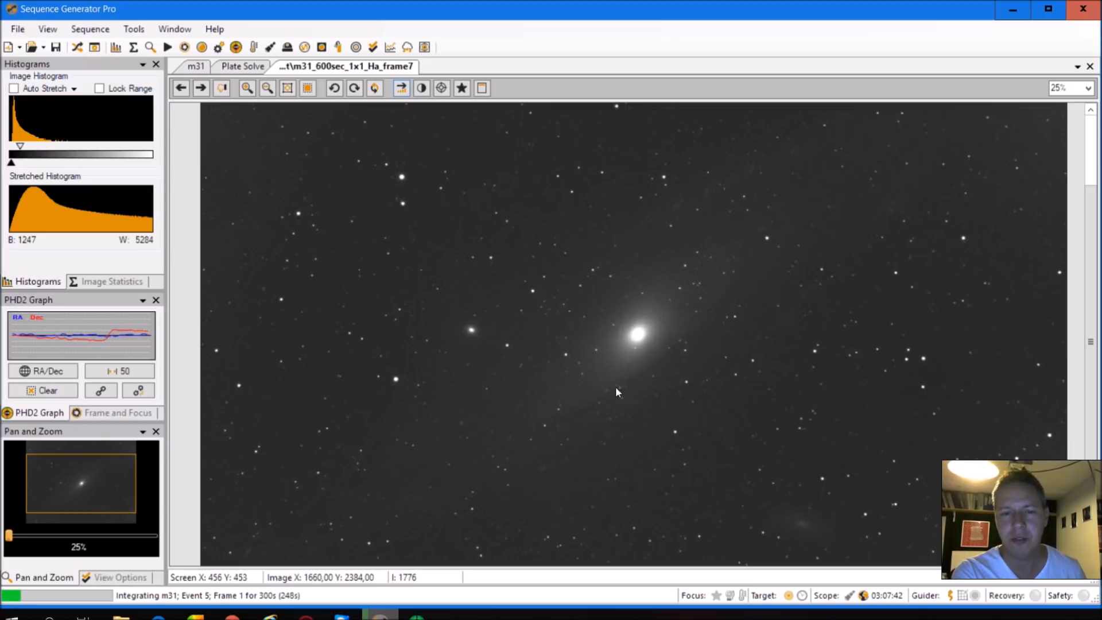
mouse_move(817, 141)
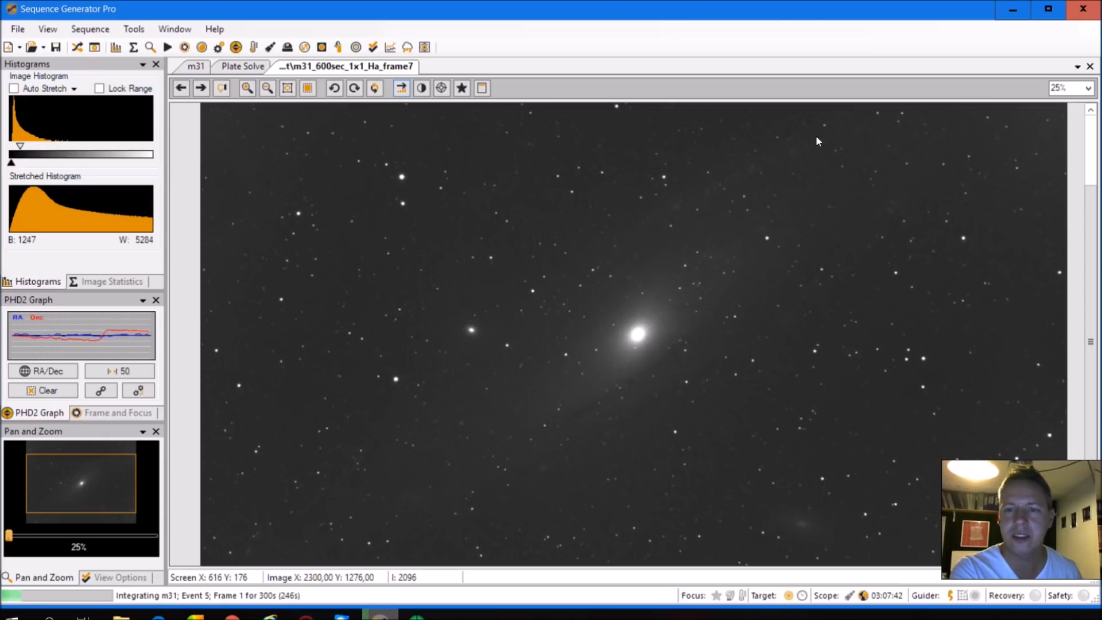
mouse_move(552, 314)
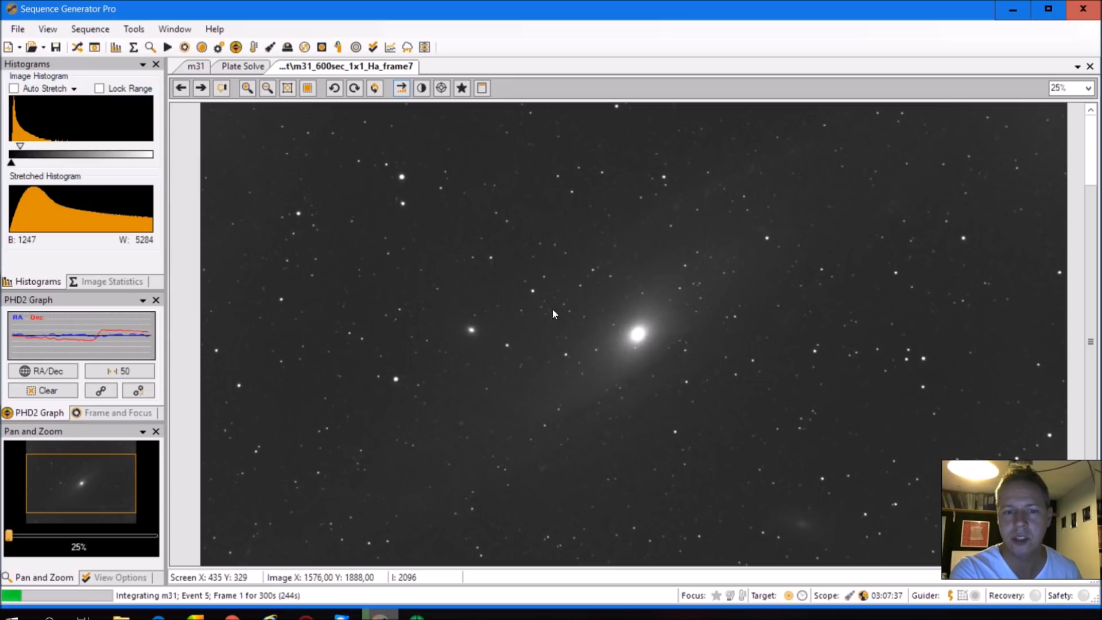
mouse_move(639, 239)
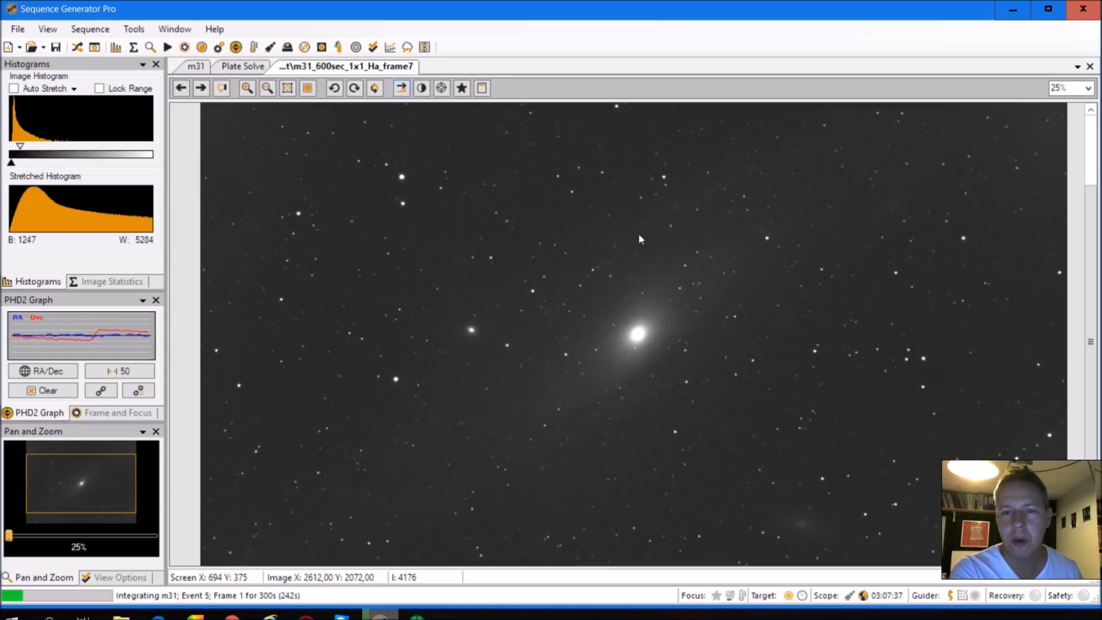
left_click(199, 87)
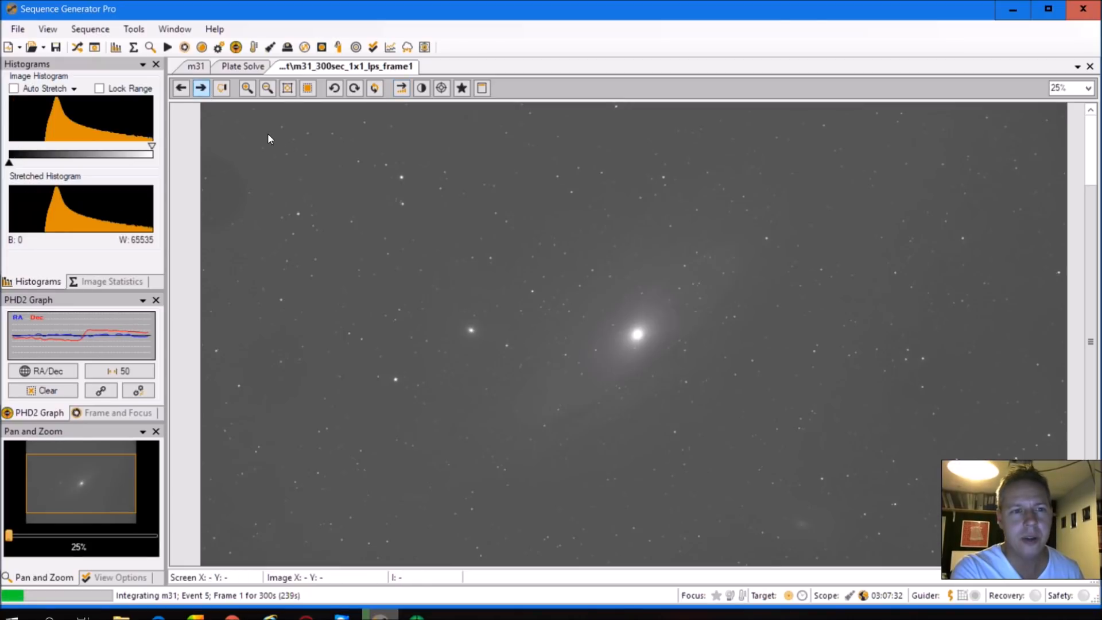
mouse_move(450, 268)
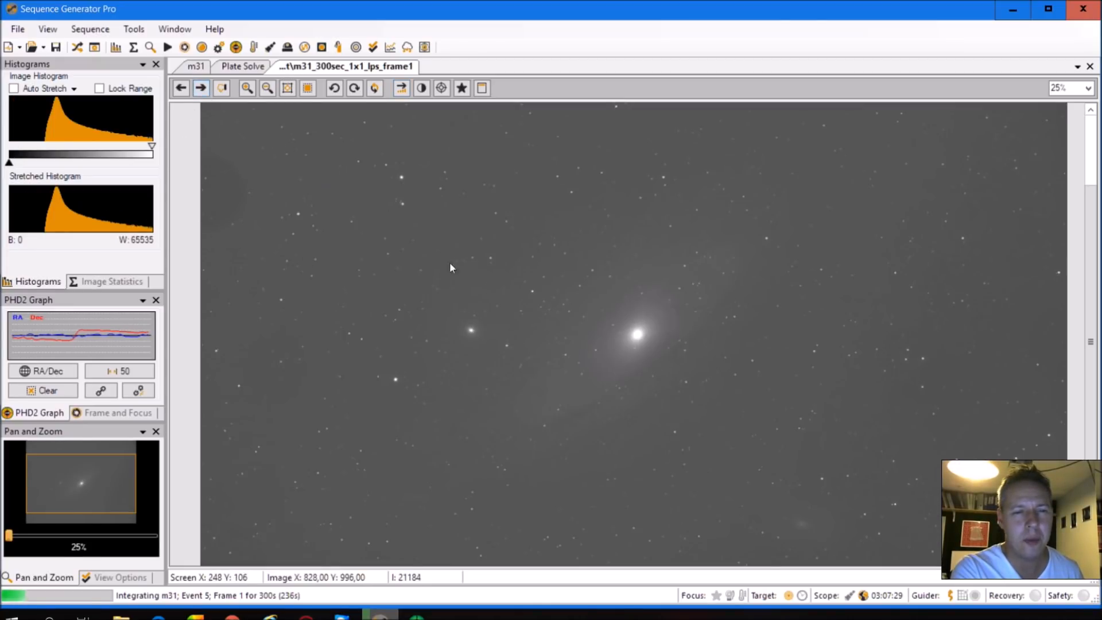
mouse_move(764, 192)
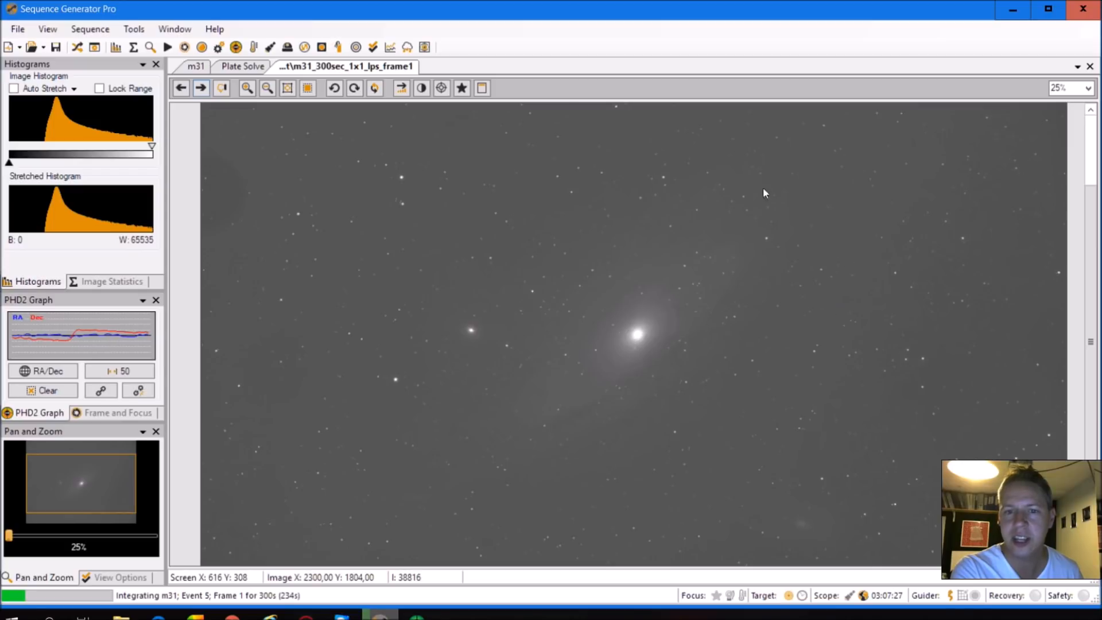
mouse_move(490, 313)
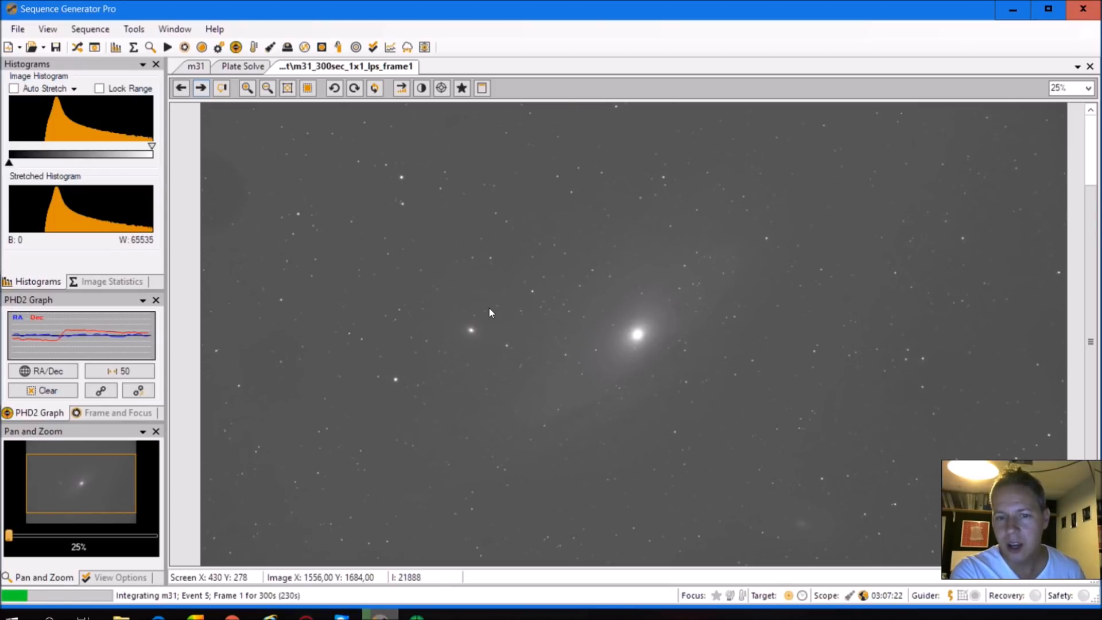
mouse_move(268, 152)
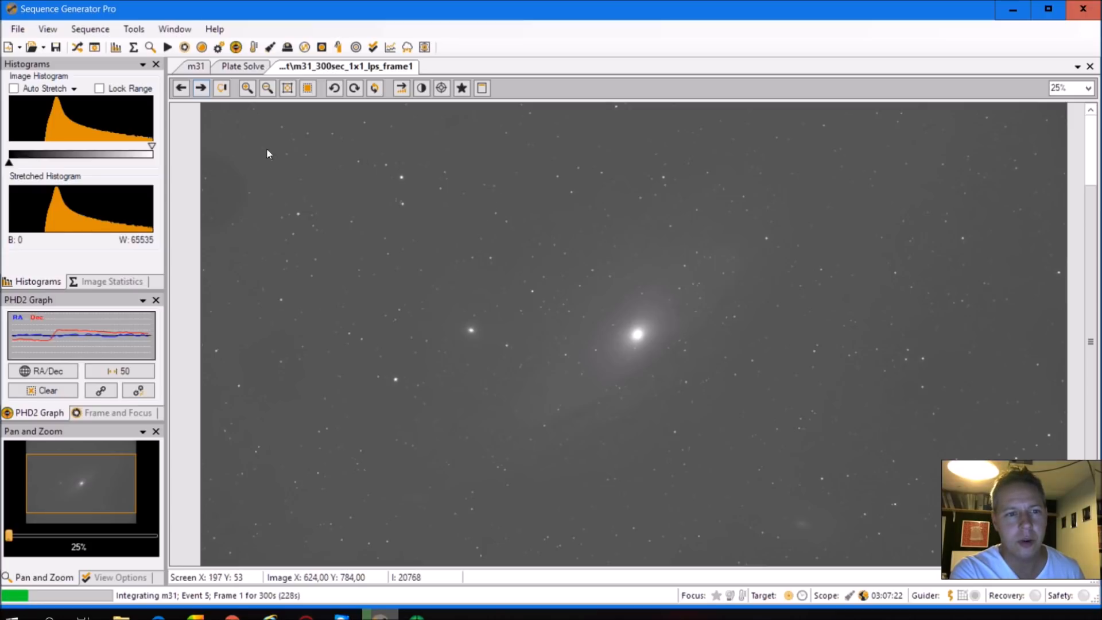
mouse_move(630, 210)
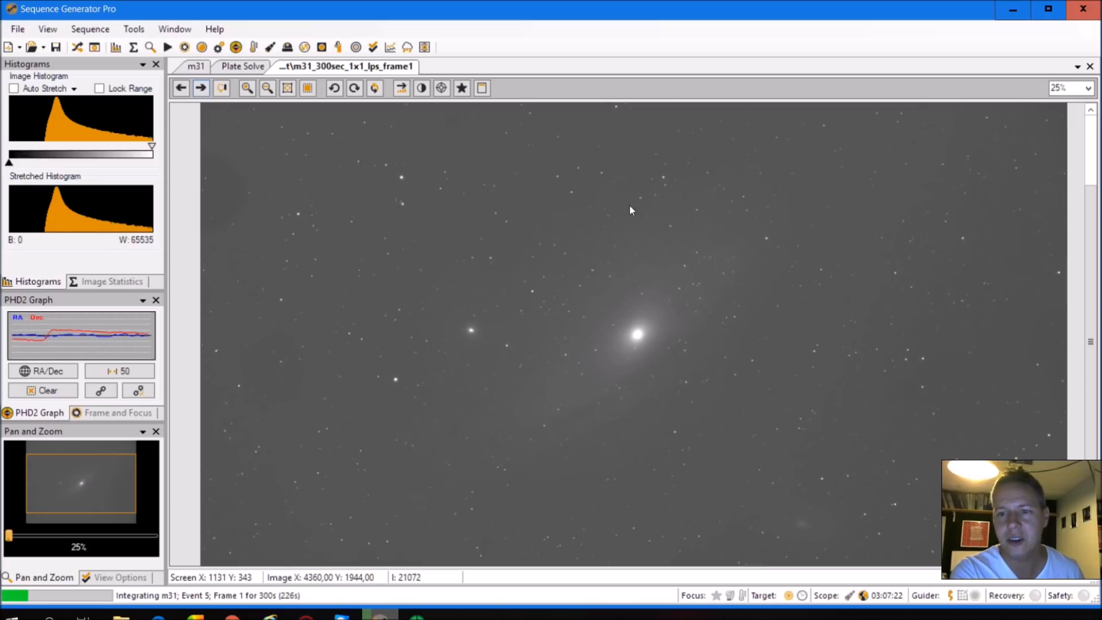
mouse_move(450, 124)
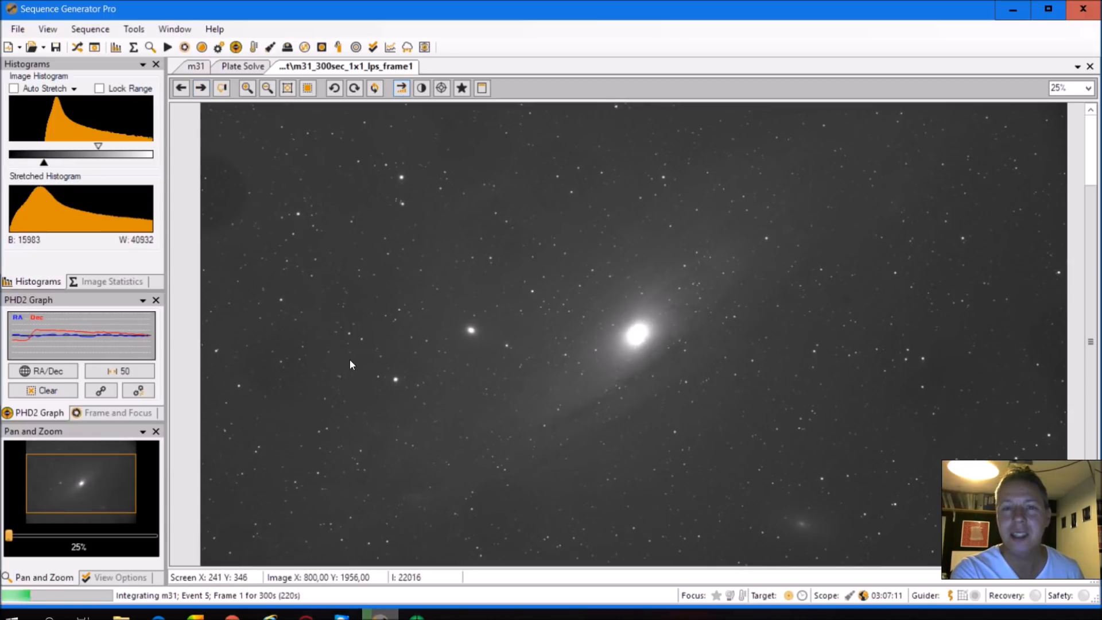
mouse_move(625, 410)
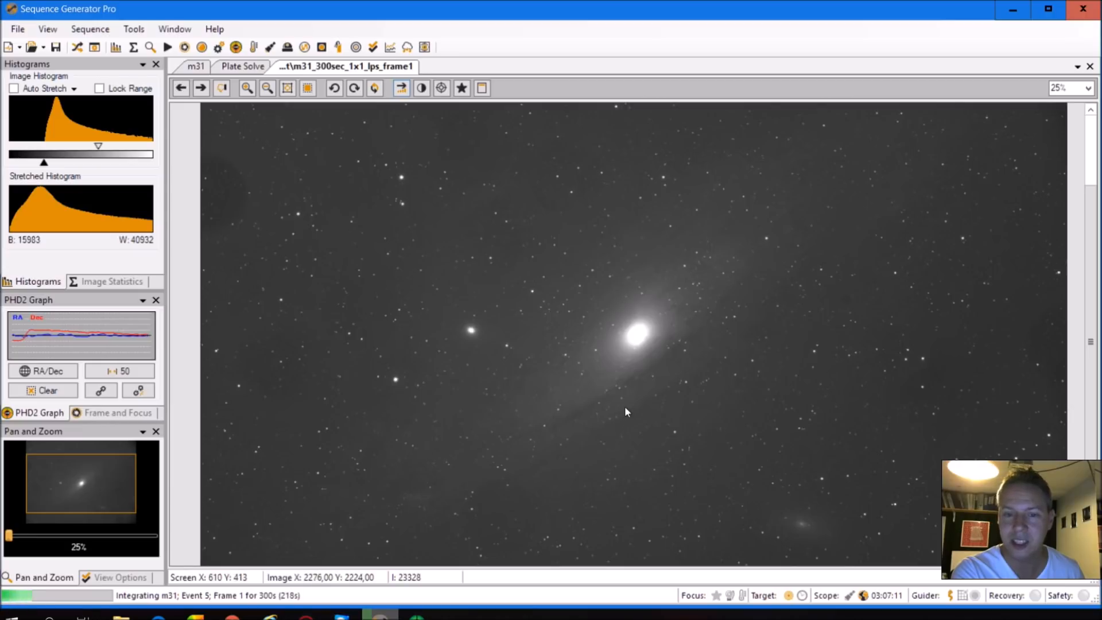
mouse_move(762, 167)
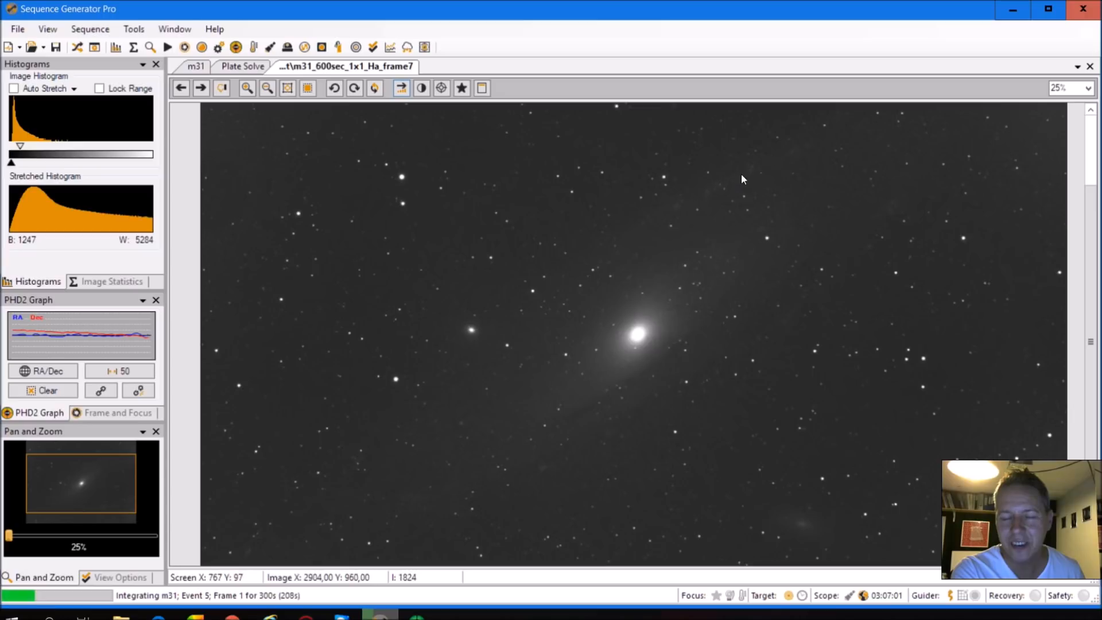
mouse_move(747, 184)
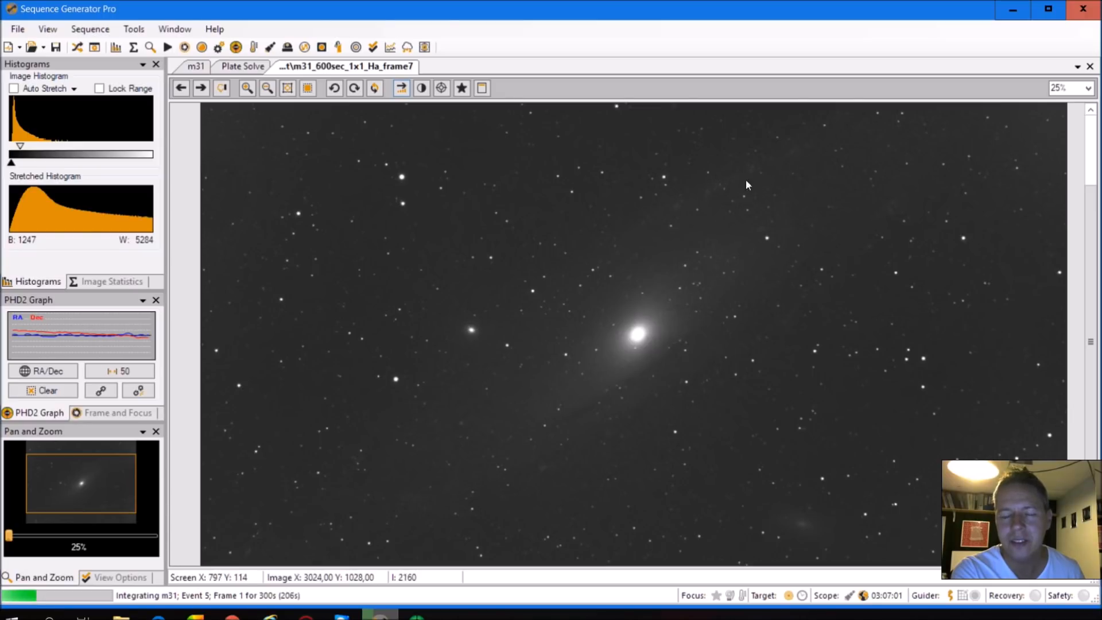
mouse_move(793, 165)
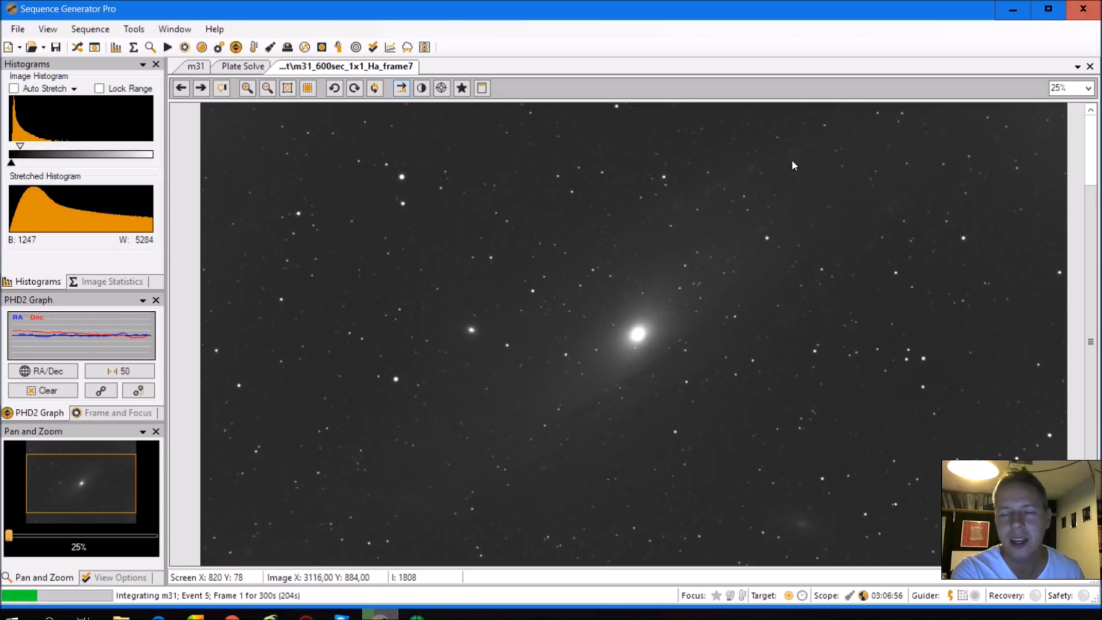
Flip between the H-alpha and LPS sub-frames, ending on the red-filter frame of M31
left_click(200, 87)
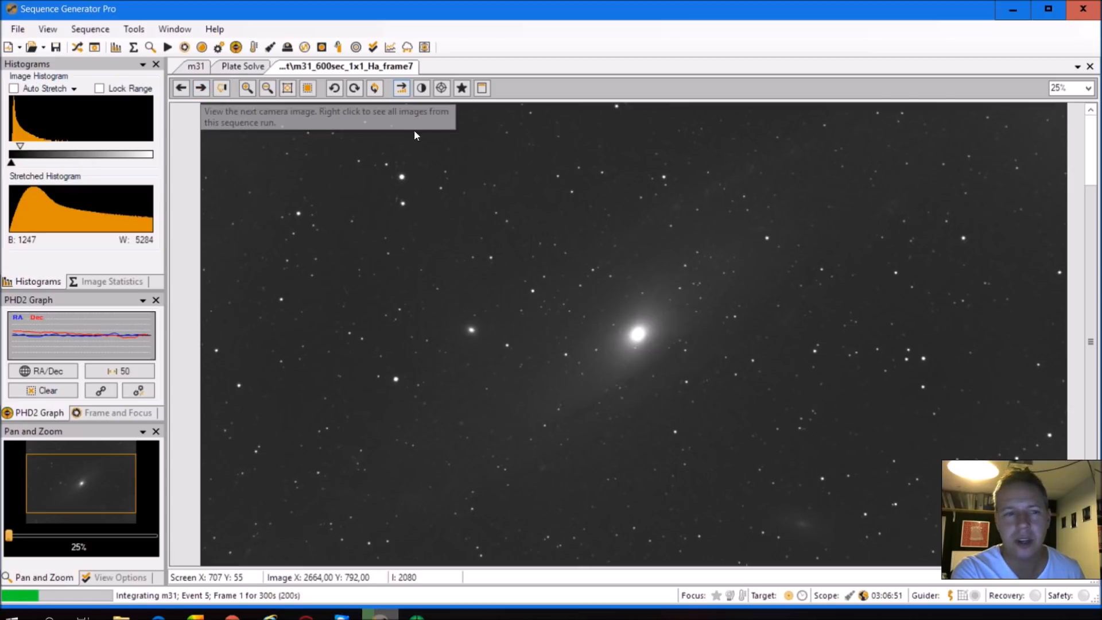
left_click(199, 88)
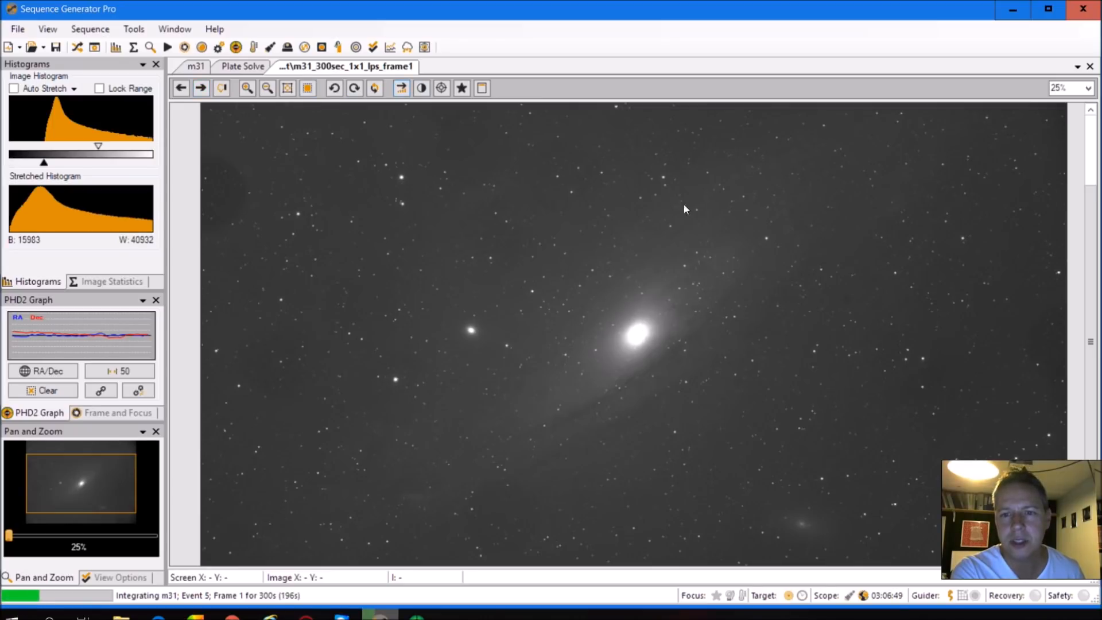
mouse_move(759, 158)
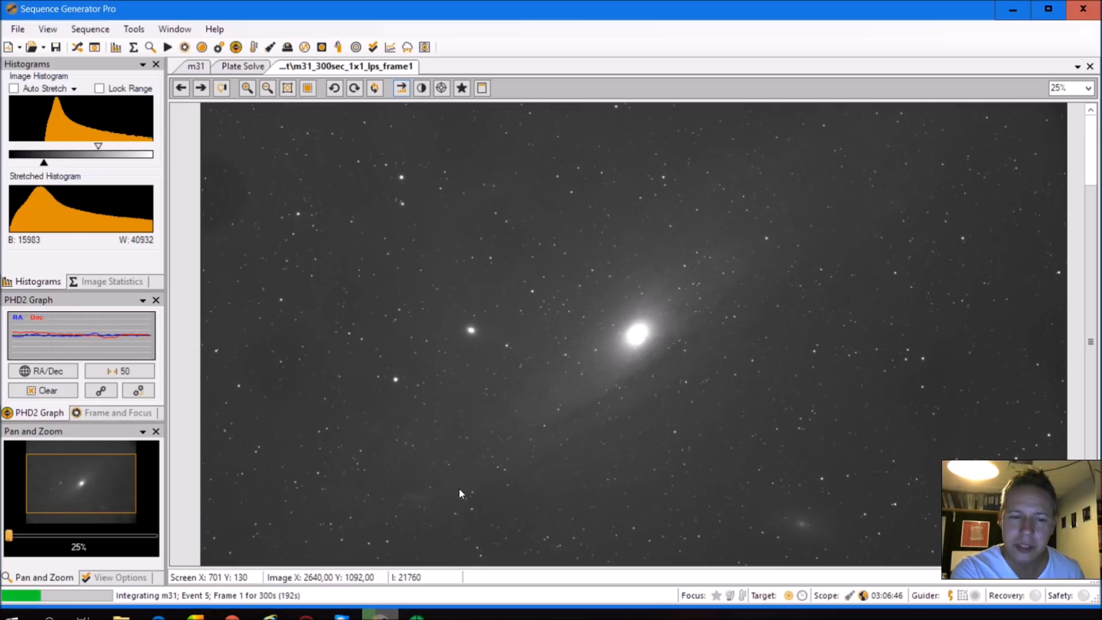
mouse_move(884, 133)
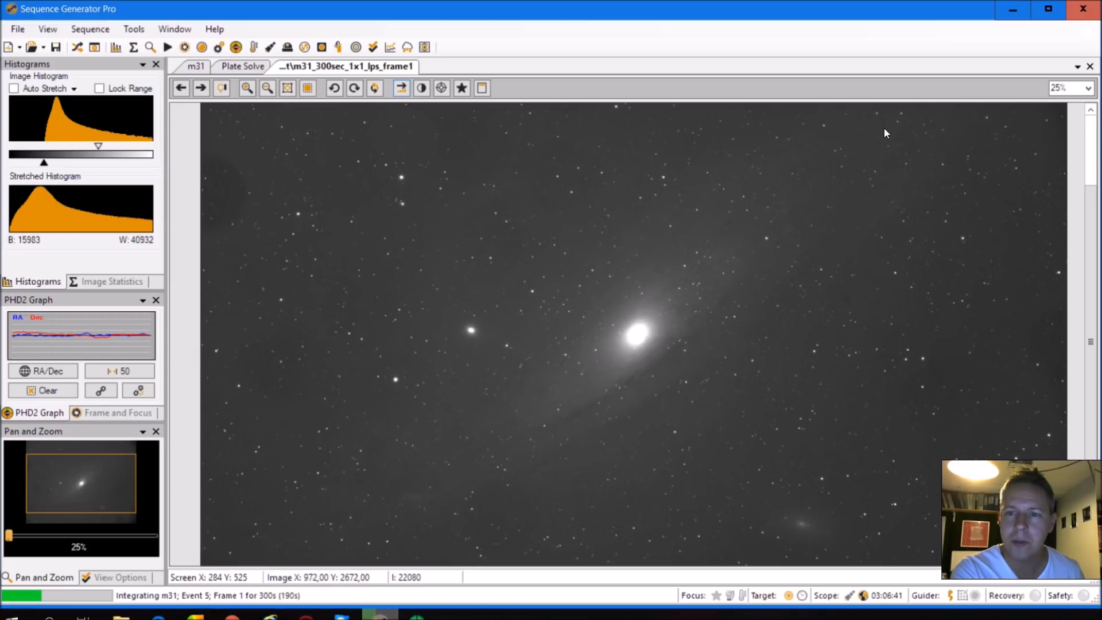
mouse_move(828, 147)
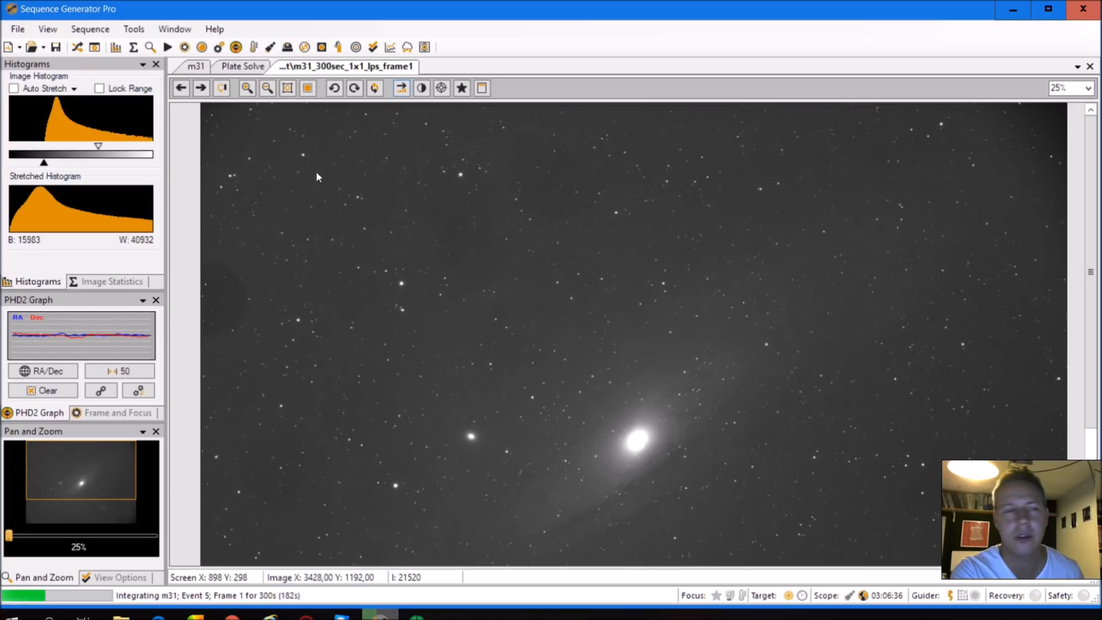
left_click(200, 87)
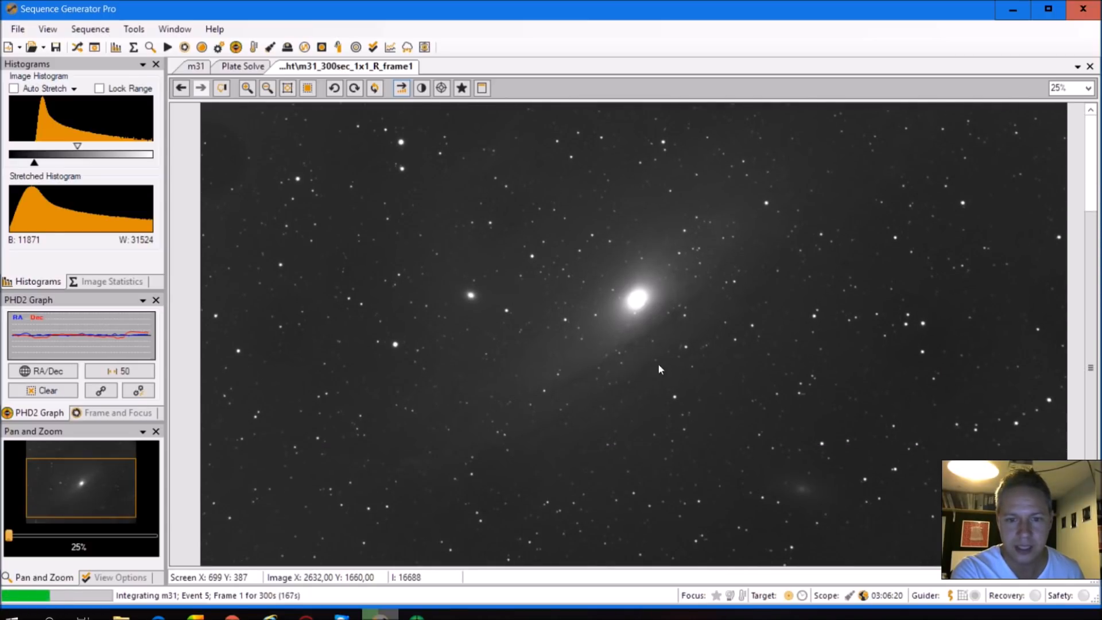
mouse_move(689, 225)
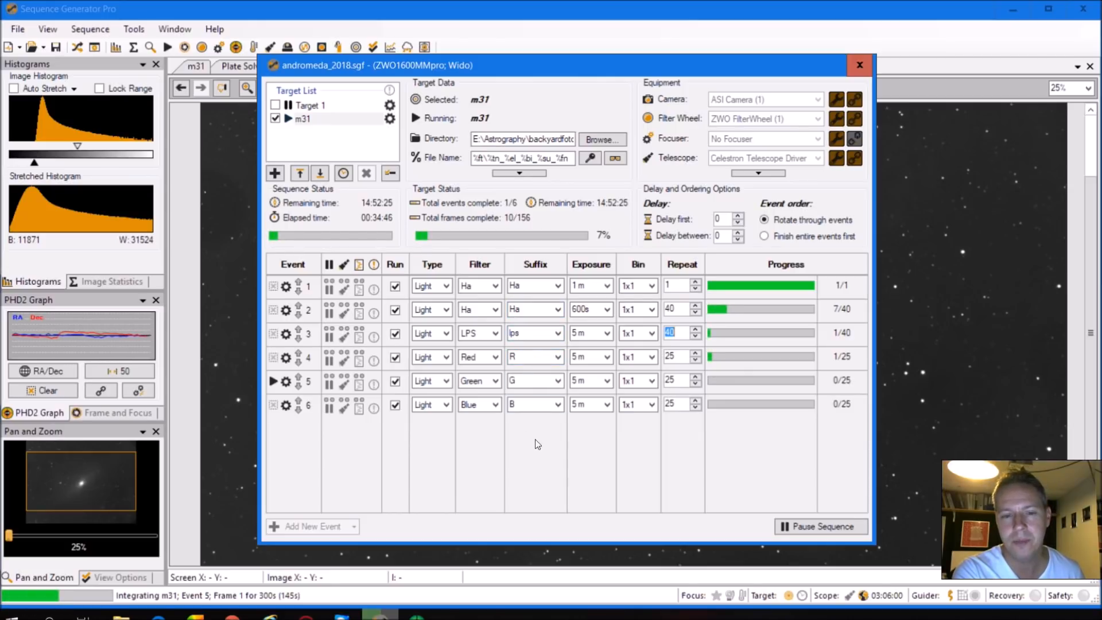
mouse_move(471, 393)
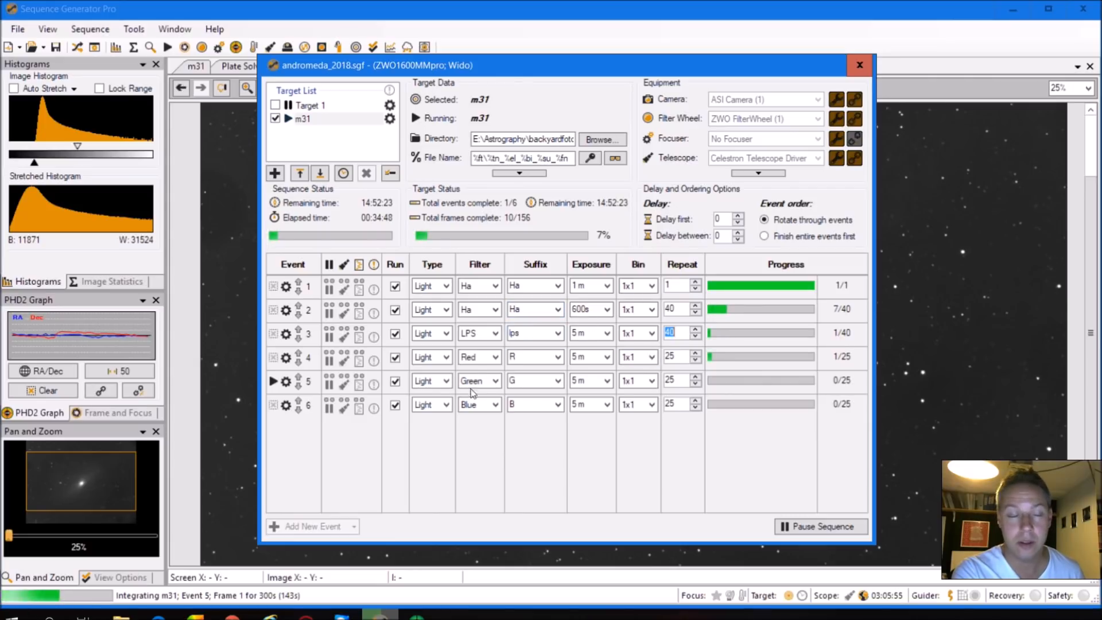
Open the Andromeda sequence window listing the six filter events and progress
left_click(533, 309)
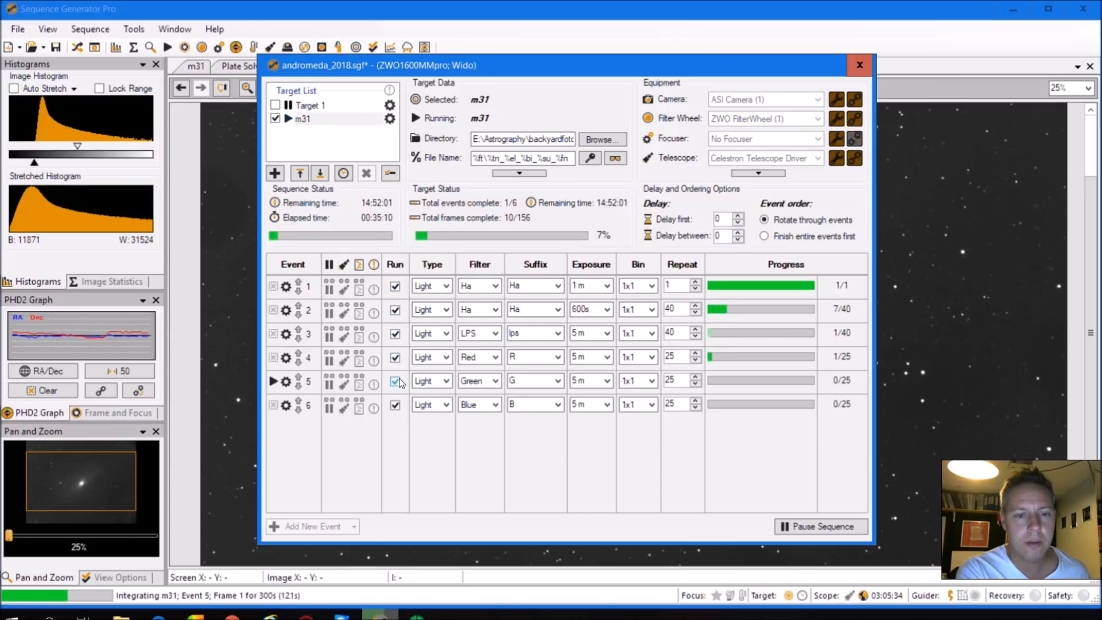
mouse_move(576, 325)
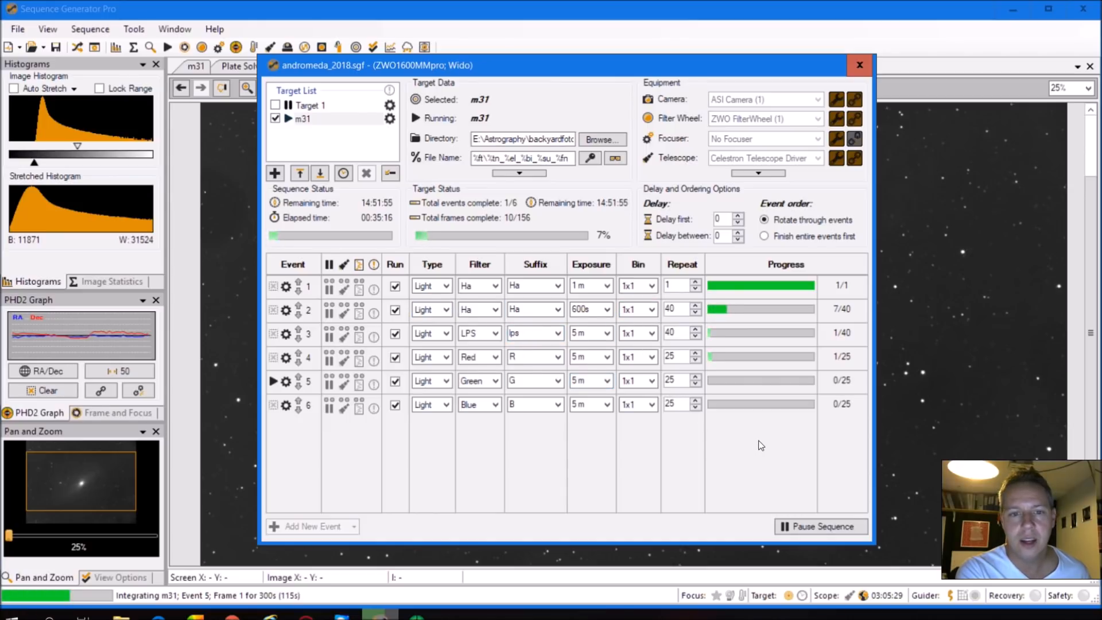
mouse_move(741, 449)
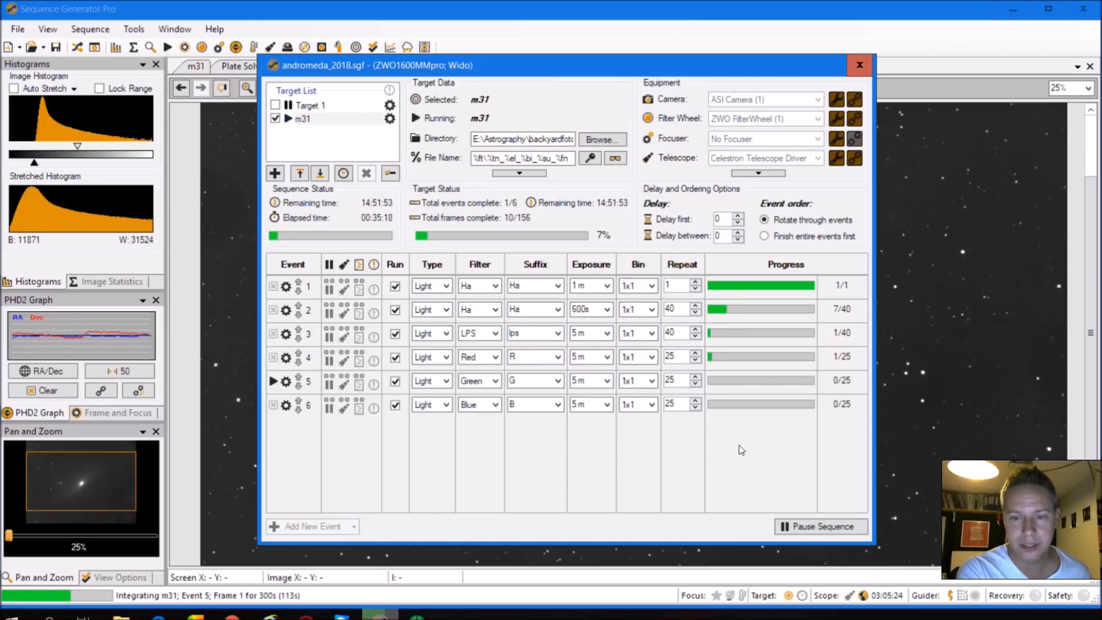
mouse_move(923, 372)
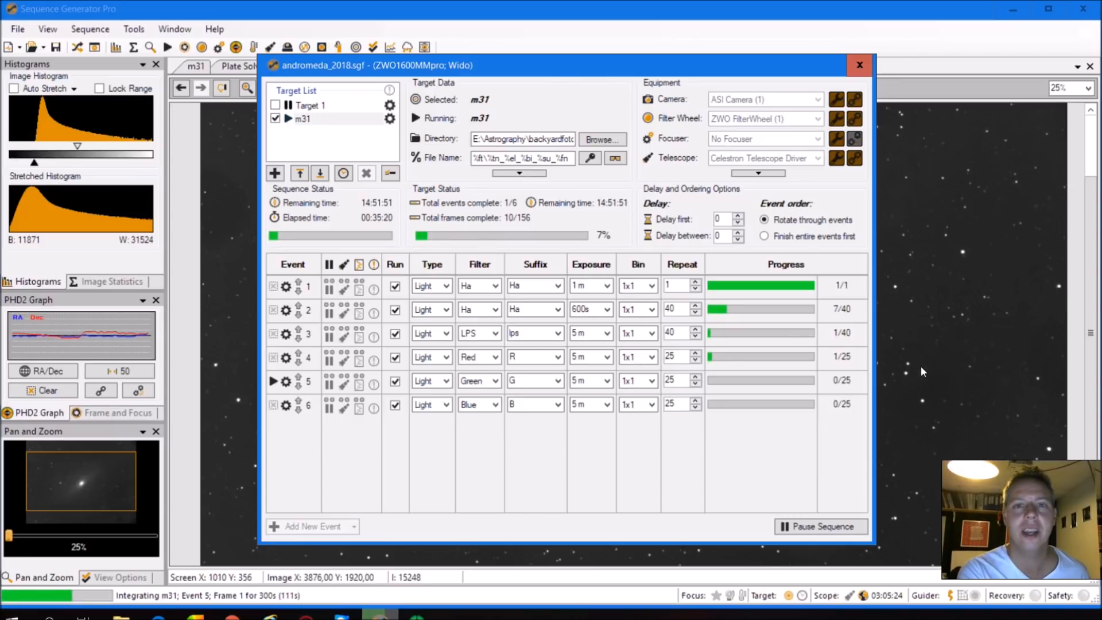